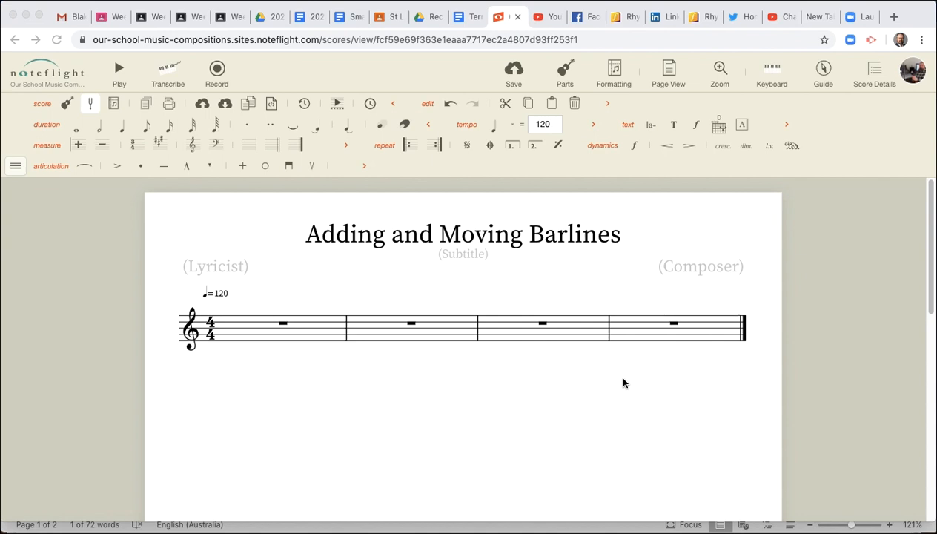
{"action": "mouse_move", "coordinate": [487, 327]}
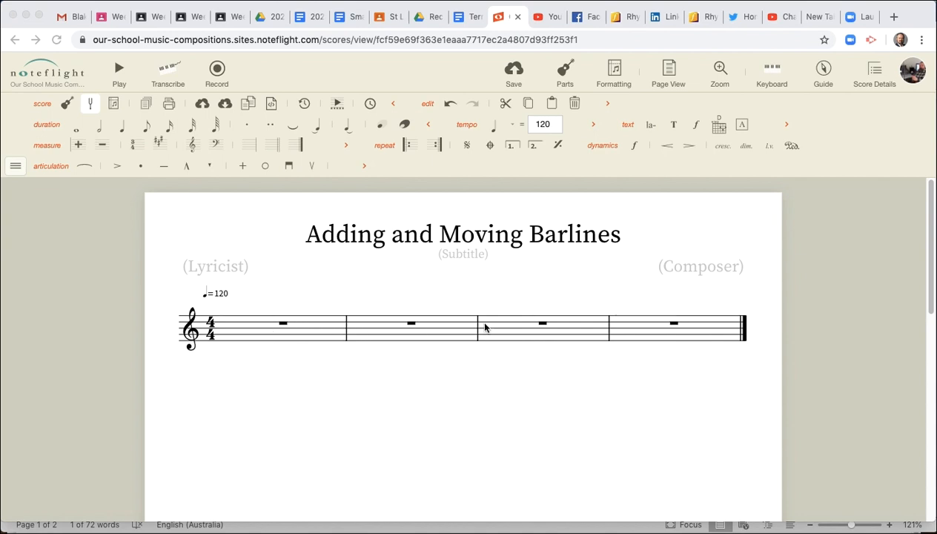
{"action": "mouse_move", "coordinate": [299, 332]}
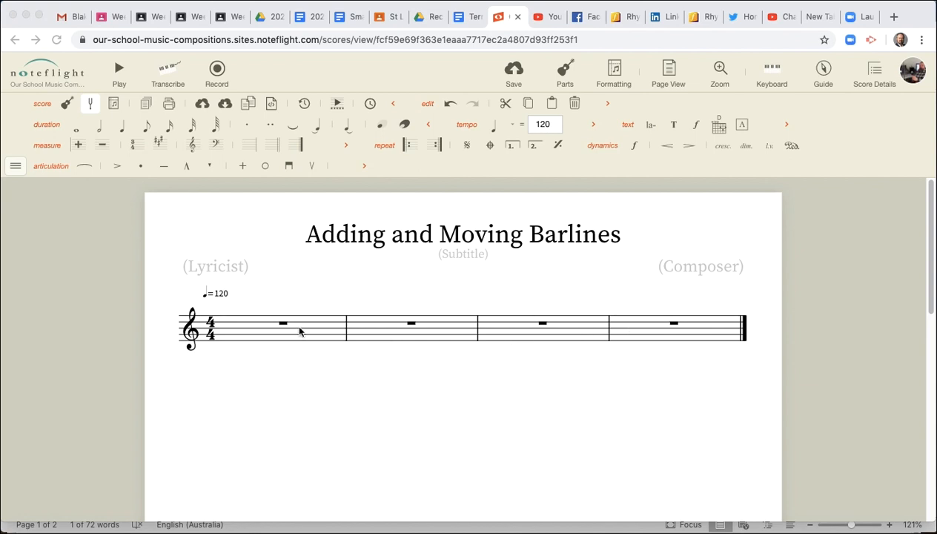
{"action": "mouse_move", "coordinate": [464, 332]}
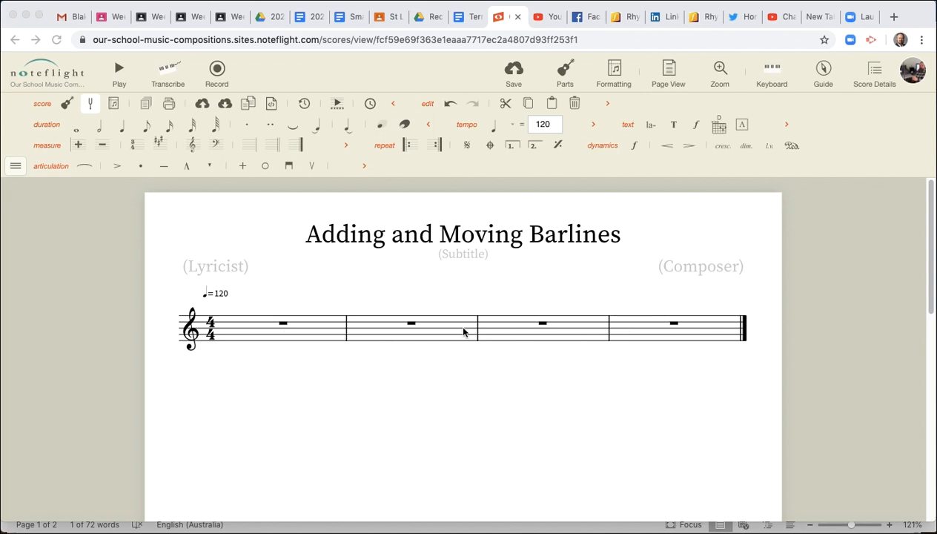
{"action": "mouse_move", "coordinate": [418, 338]}
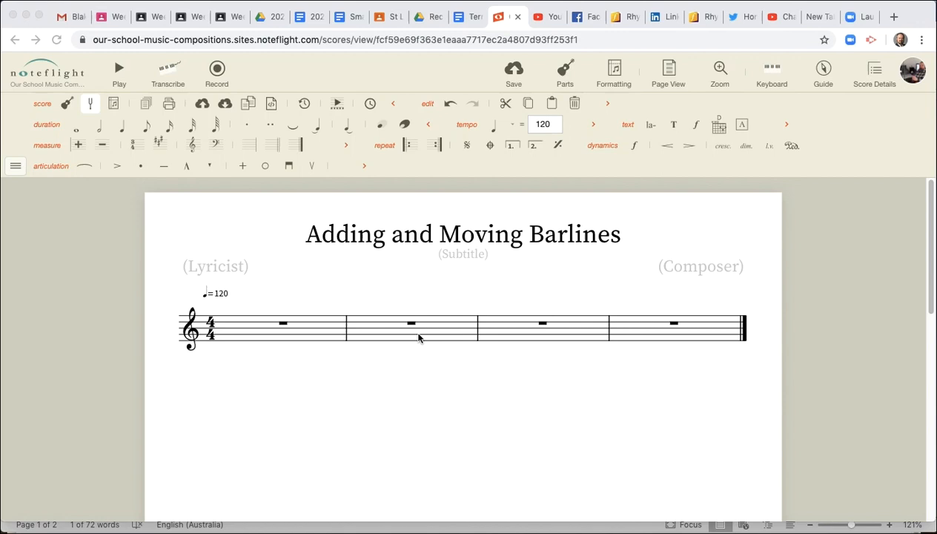
Enter the C major scale up and down (C D E F G A B C C B A G F E D C) as quarter notes from bar 1
{"action": "left_click", "coordinate": [281, 323]}
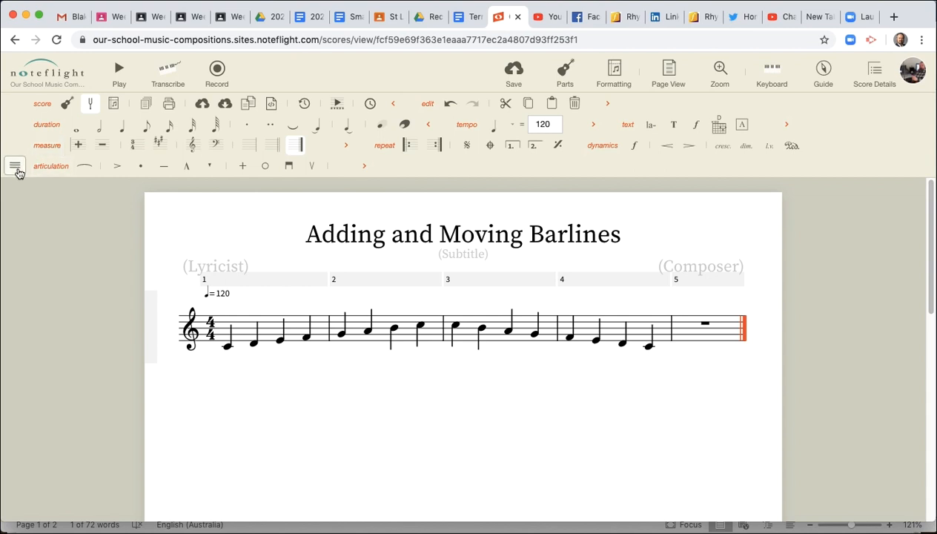
{"action": "left_click", "coordinate": [15, 166]}
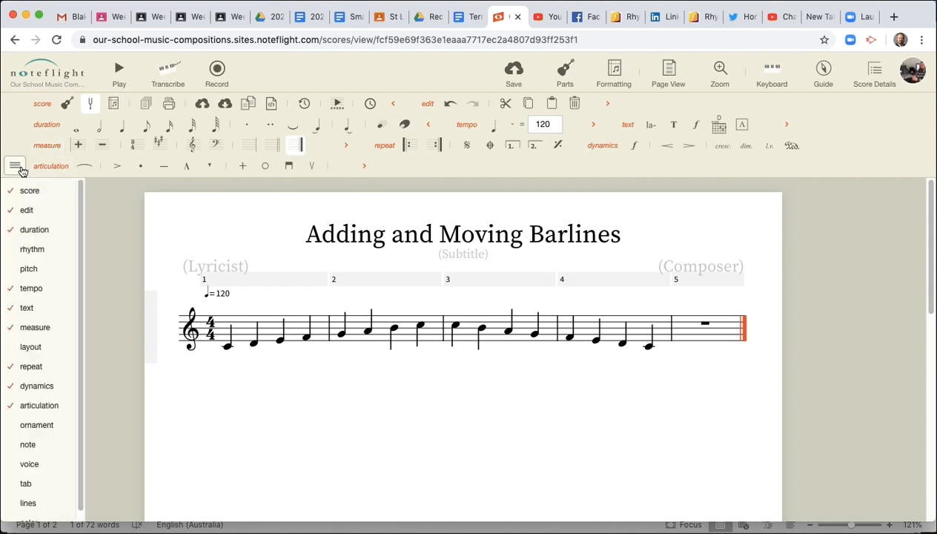
{"action": "left_click", "coordinate": [33, 249]}
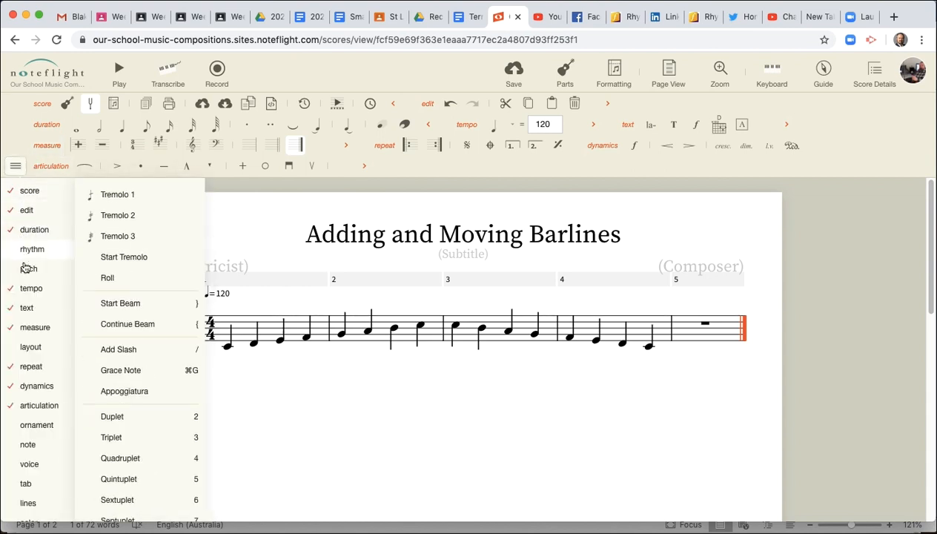
{"action": "left_click", "coordinate": [31, 365]}
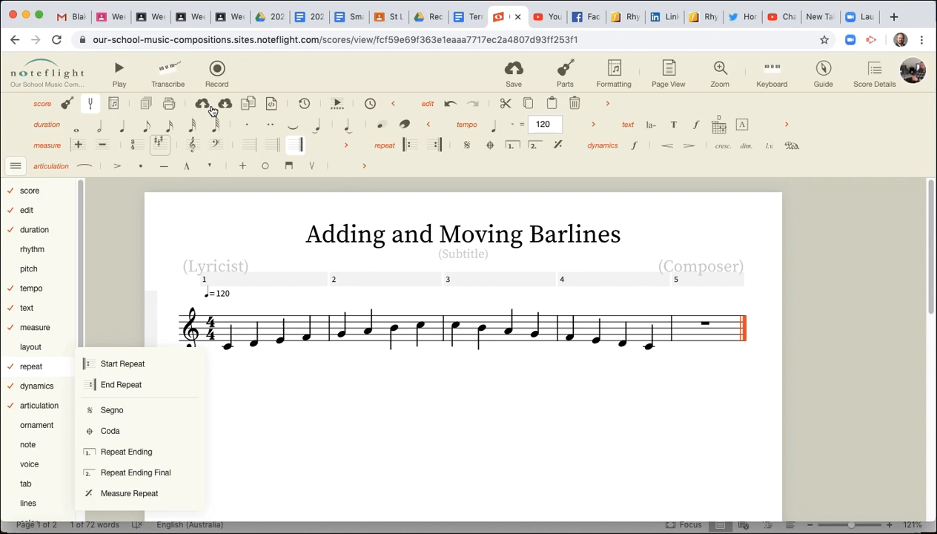
{"action": "left_click", "coordinate": [34, 327]}
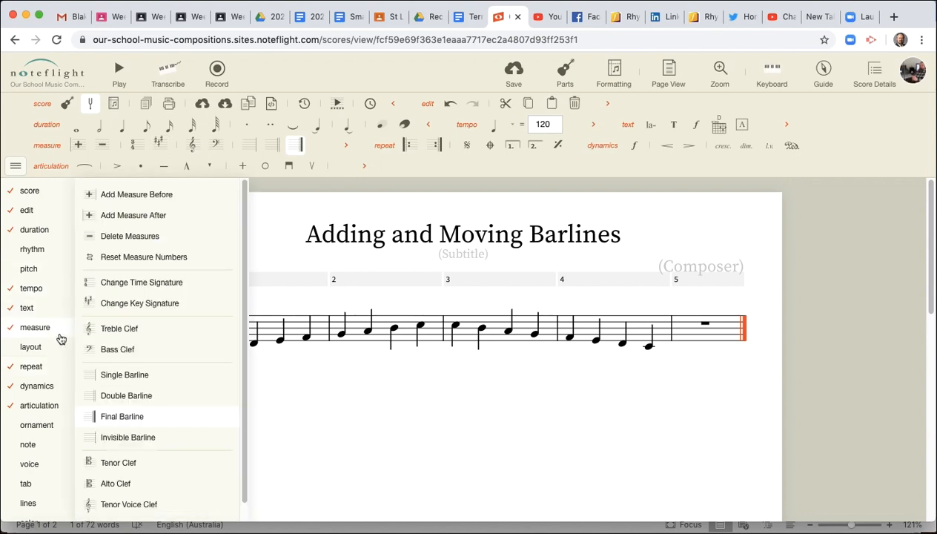
{"action": "left_click", "coordinate": [14, 166]}
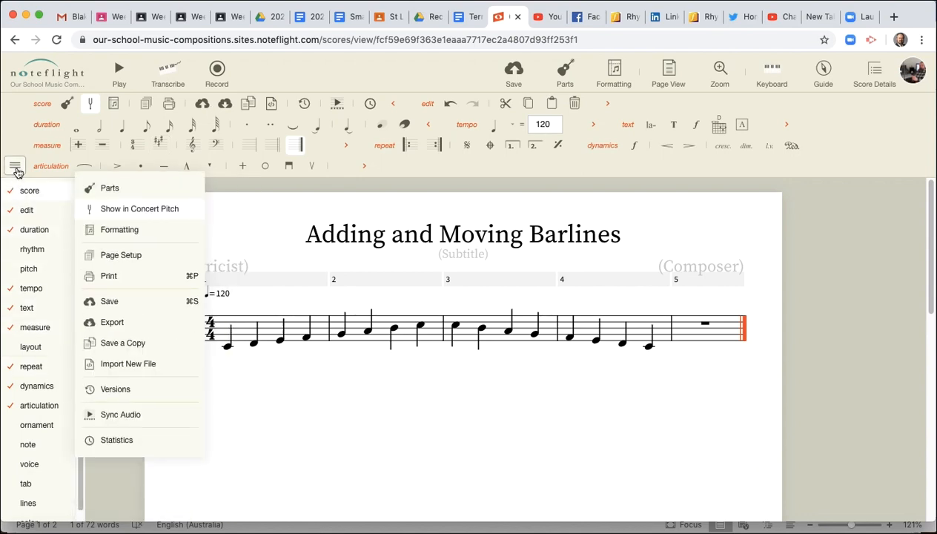
{"action": "left_click", "coordinate": [15, 166]}
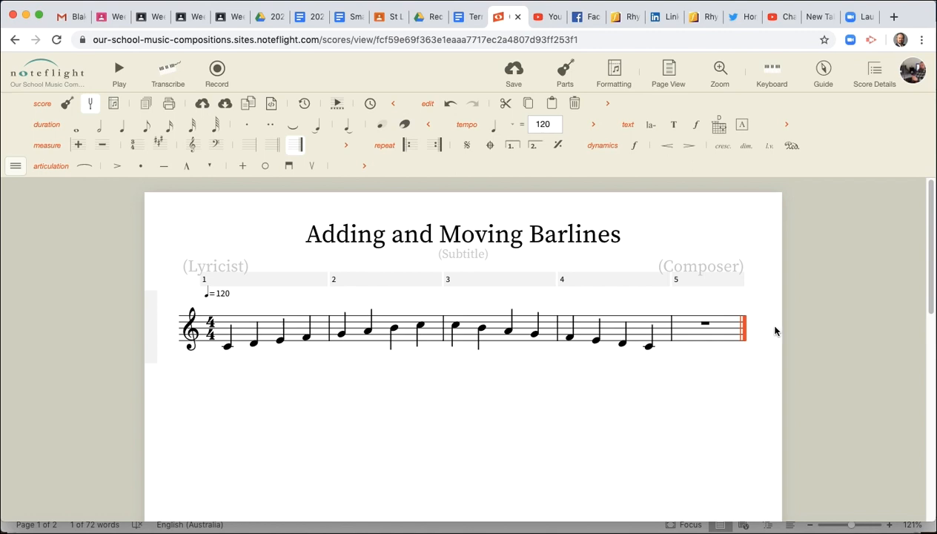
{"action": "mouse_move", "coordinate": [442, 328]}
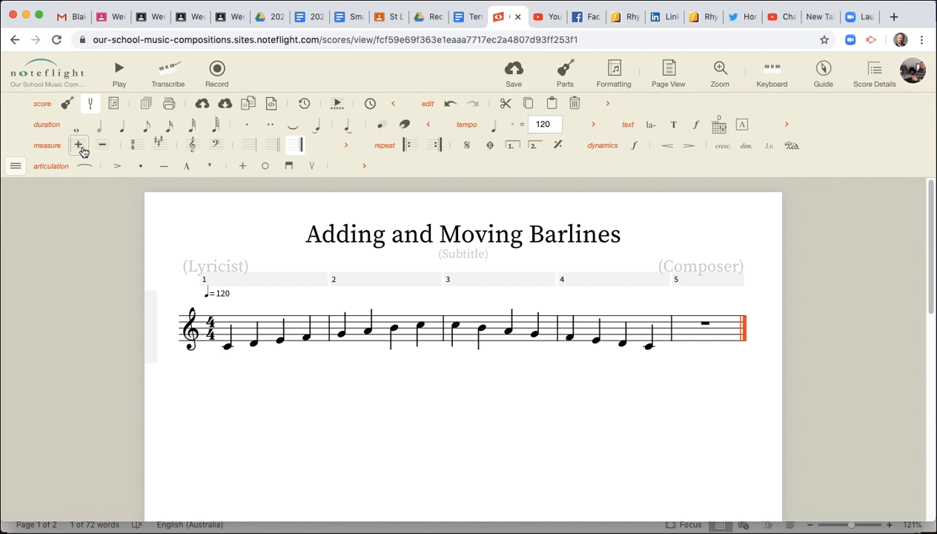
Append an empty bar after the scale using Add Measure After
{"action": "left_click", "coordinate": [79, 145]}
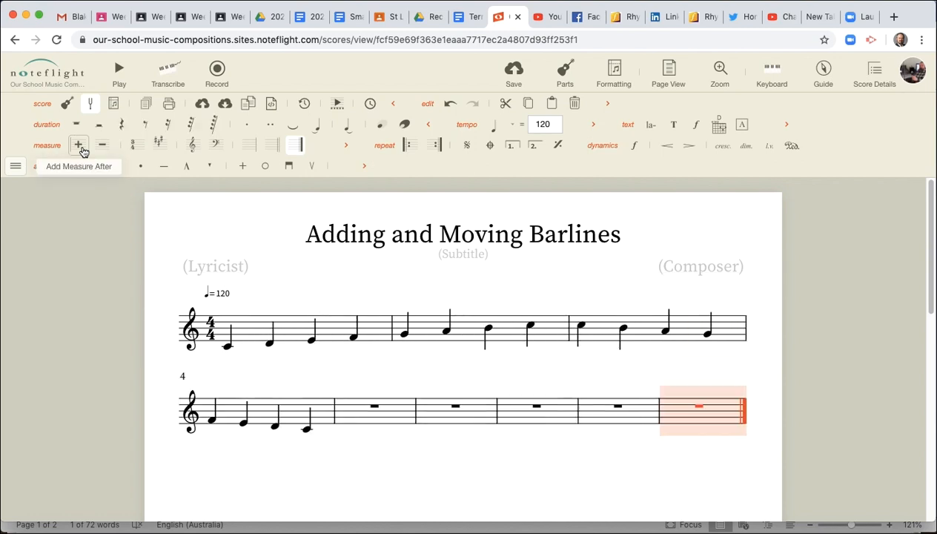
{"action": "mouse_move", "coordinate": [101, 145]}
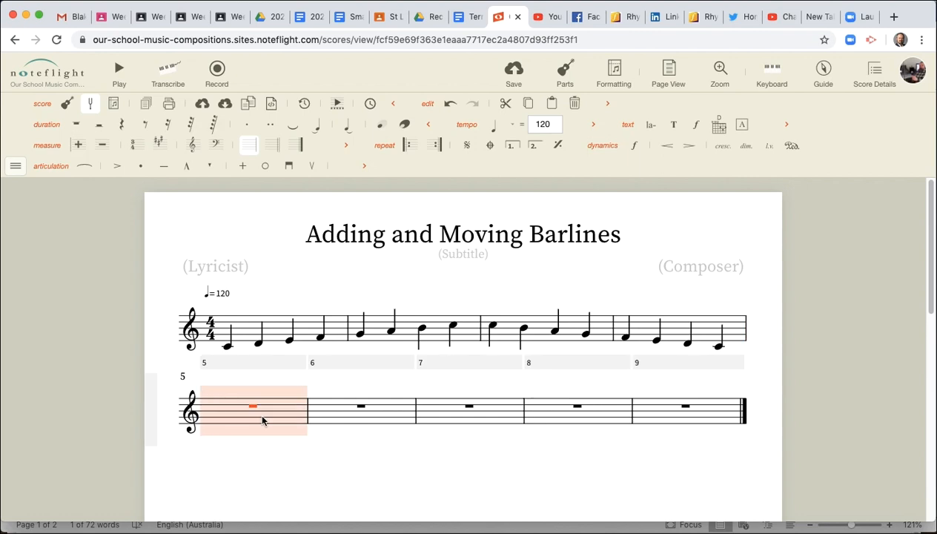
Continue the rising and falling scale notes from the first empty bar onto a third system
{"action": "left_click", "coordinate": [211, 406]}
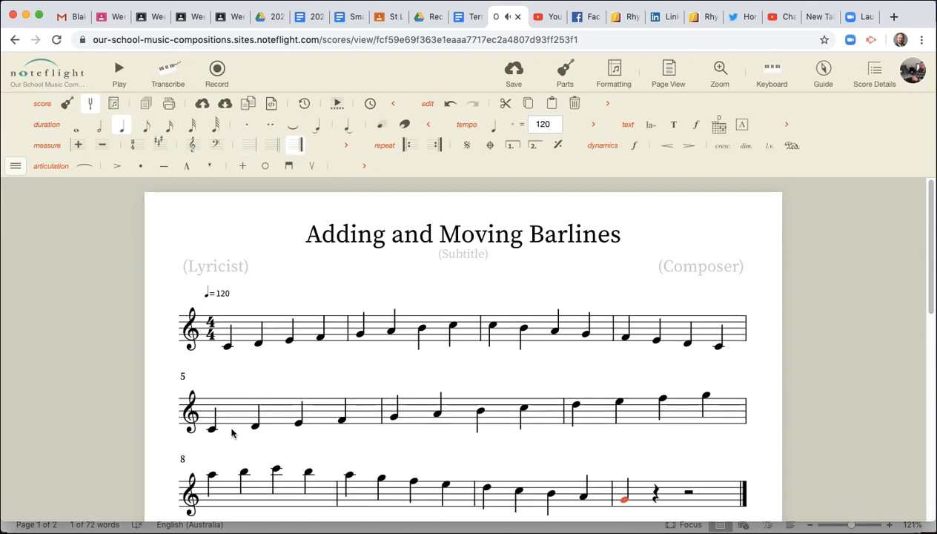
Scroll down to the lower systems to adjust the system break at bar 9
{"action": "scroll", "scroll_direction": "down", "scroll_amount": 3}
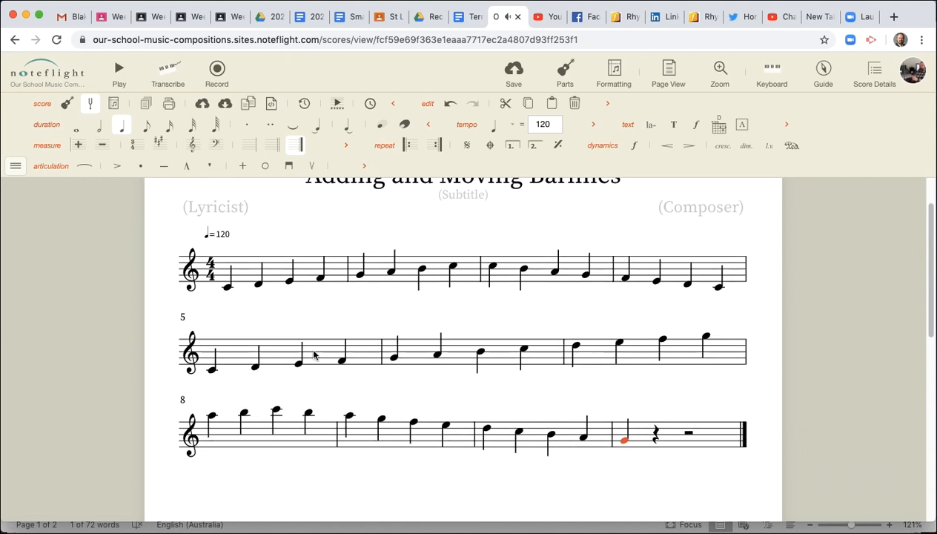
{"action": "mouse_move", "coordinate": [362, 451]}
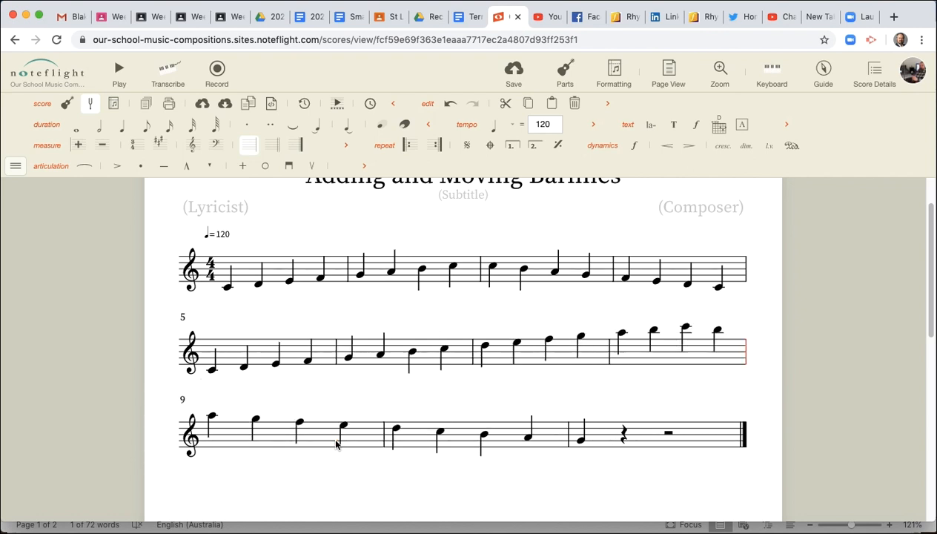
{"action": "mouse_move", "coordinate": [581, 407]}
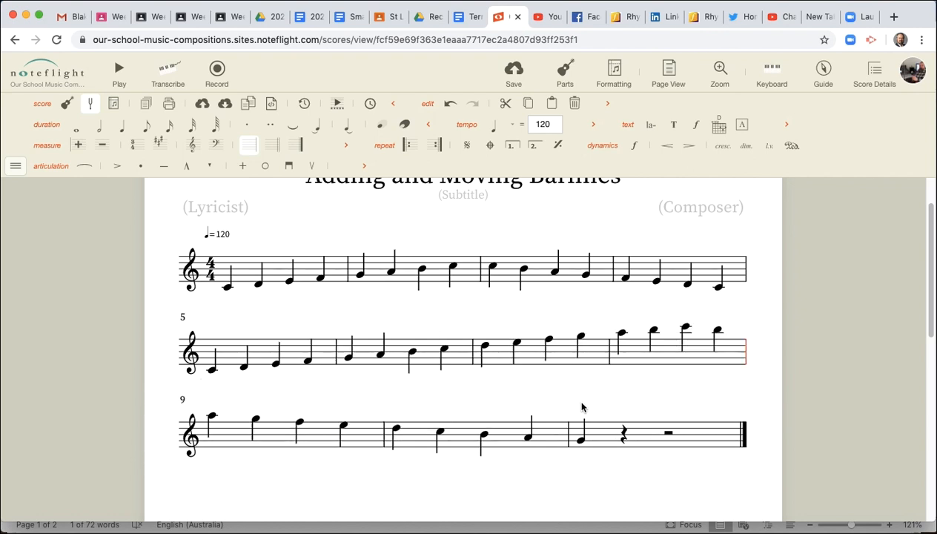